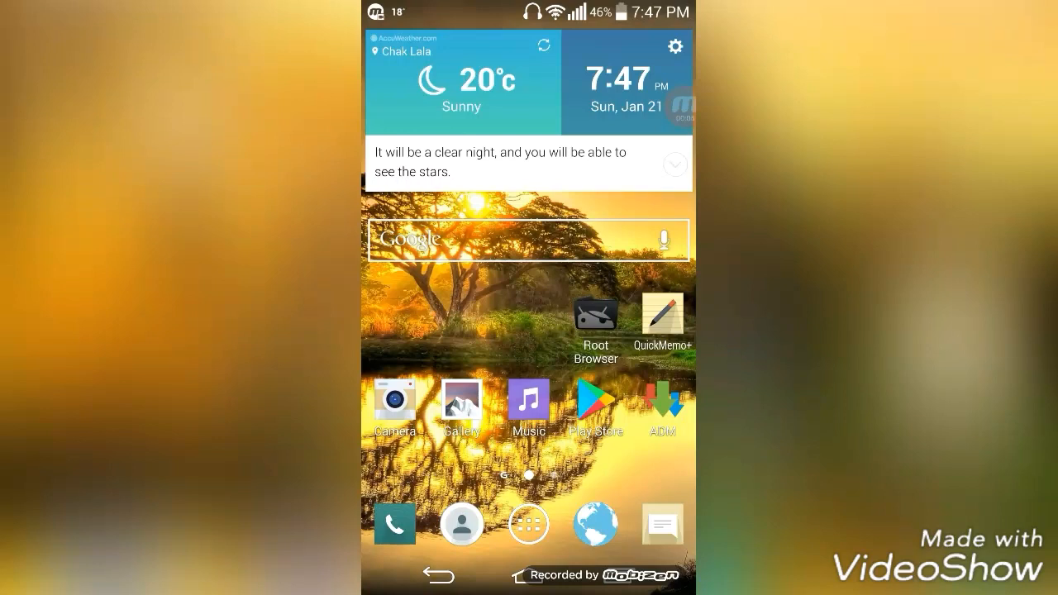
# Use the saved Root browser download link from the QuickMemo+ memos to launch the browser
pyautogui.hscroll(-3)
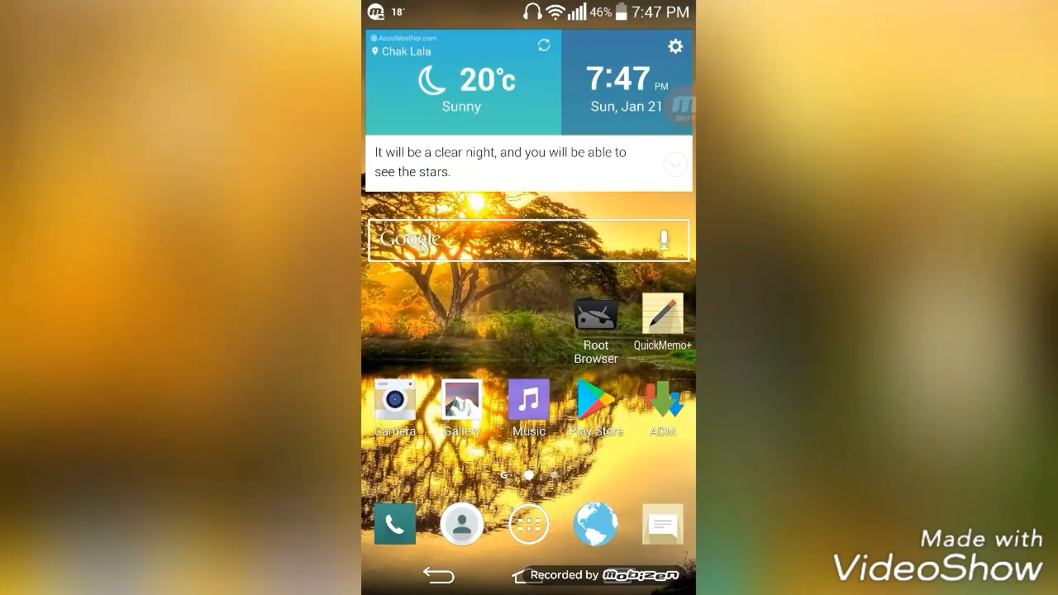
pyautogui.click(661, 314)
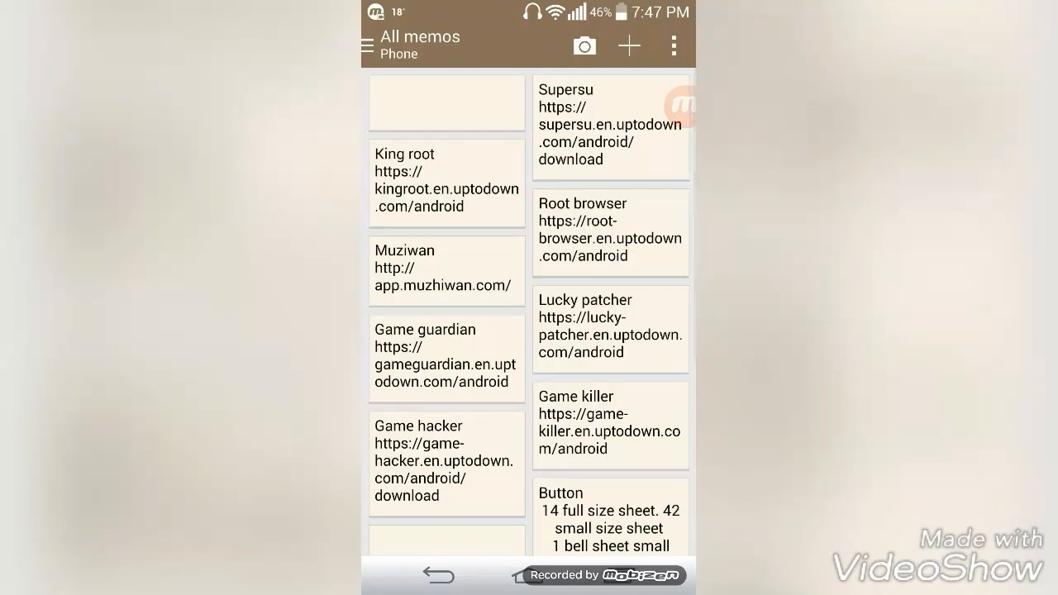
pyautogui.click(610, 229)
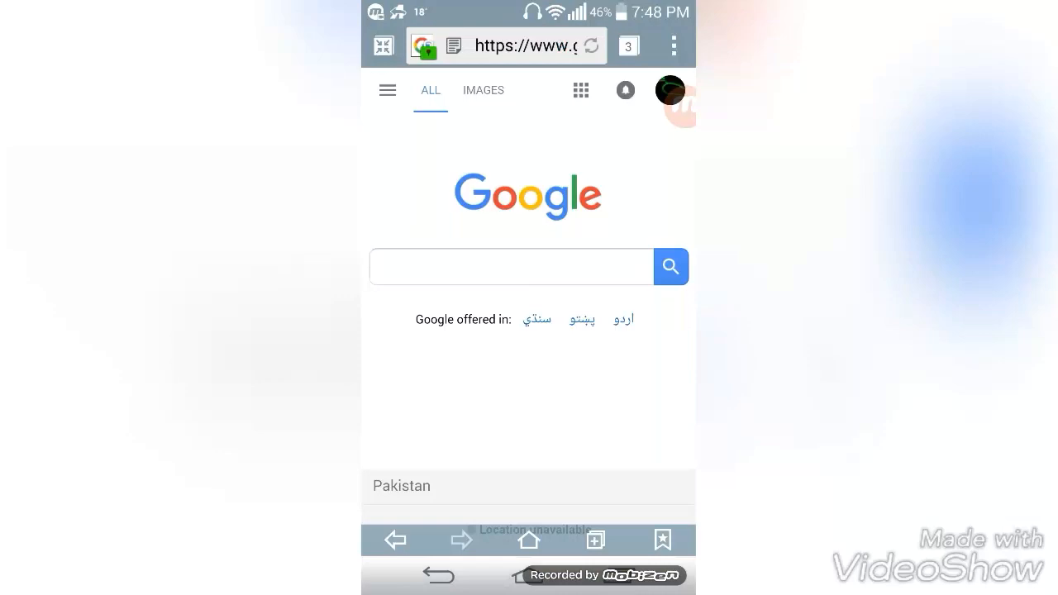
# Load the root-browser.en.uptodown.com/android page for Root Browser 3.5.6.0
pyautogui.click(529, 47)
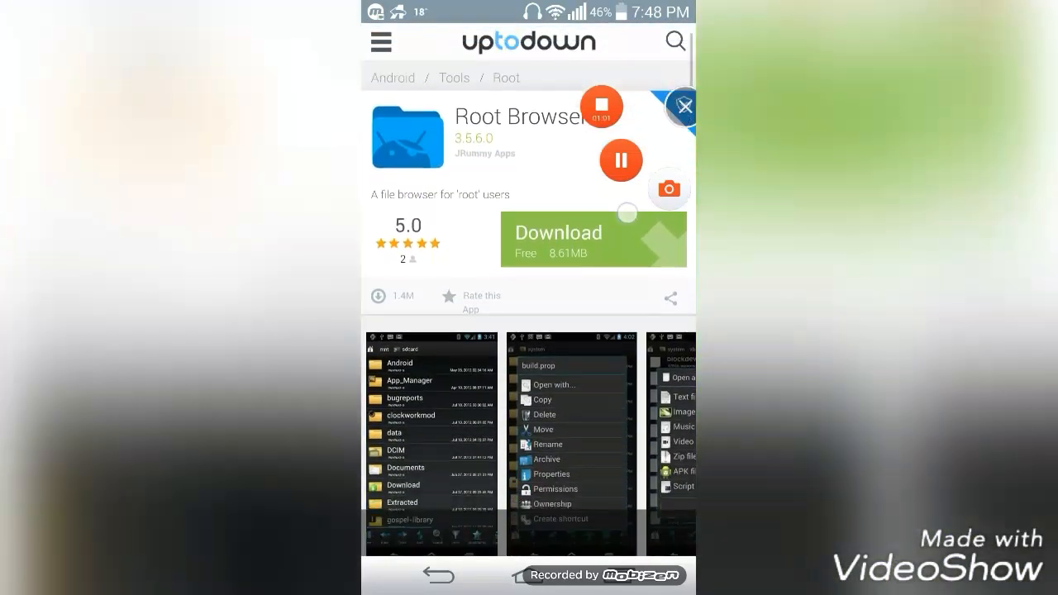
# Start downloading Root Browser 3.5.6.0 from Uptodown and return to the home screen
pyautogui.scroll(-3)
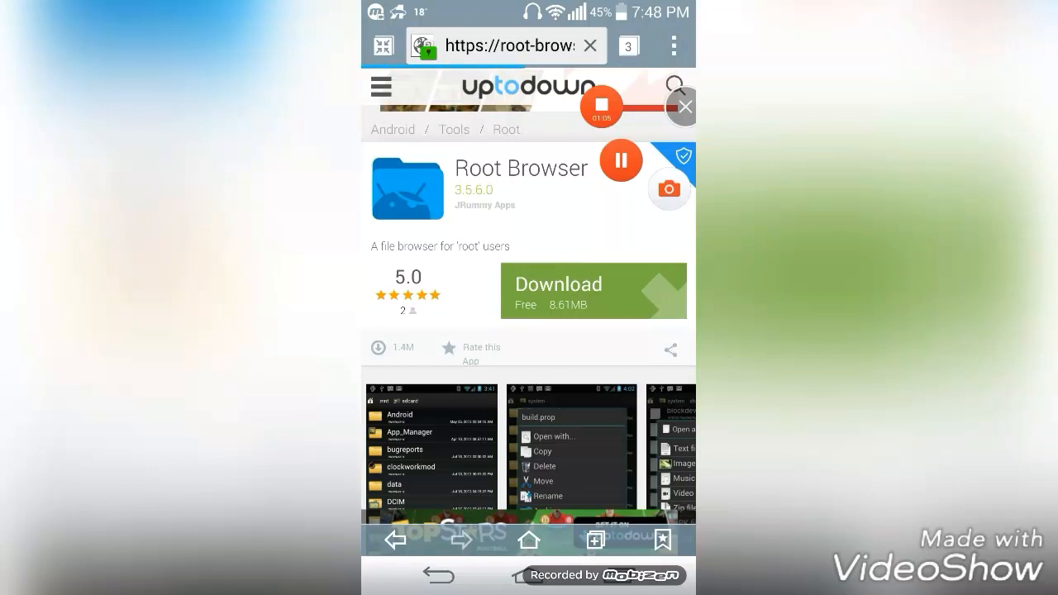
pyautogui.click(559, 291)
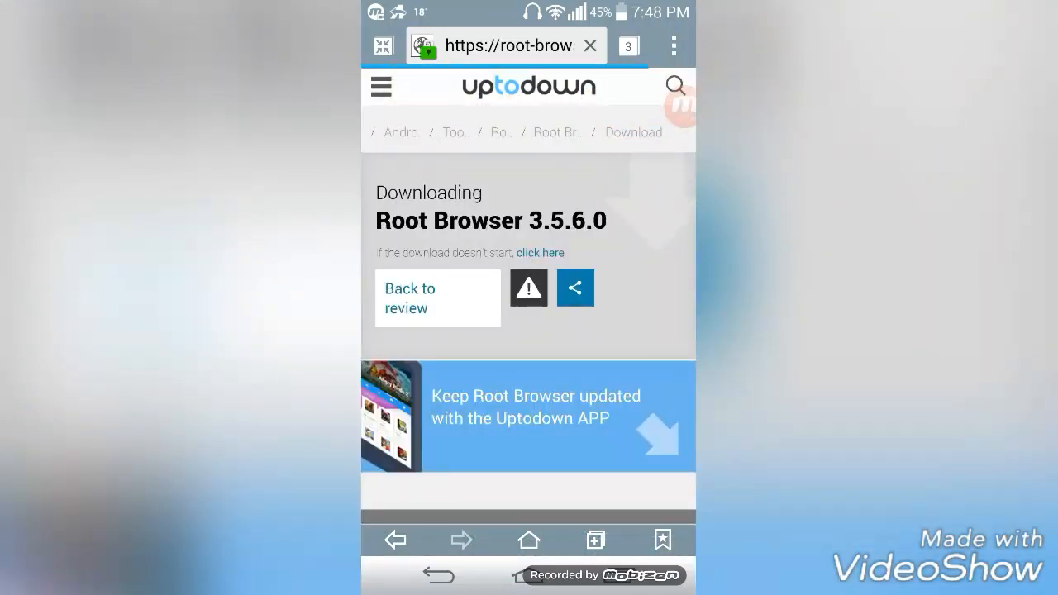
pyautogui.scroll(-3)
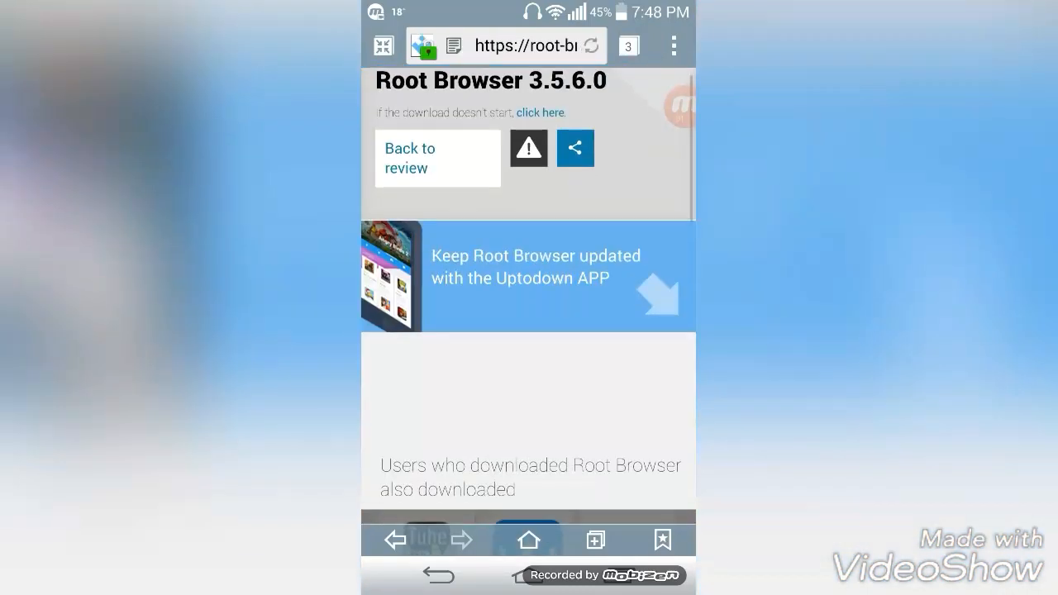
pyautogui.click(575, 148)
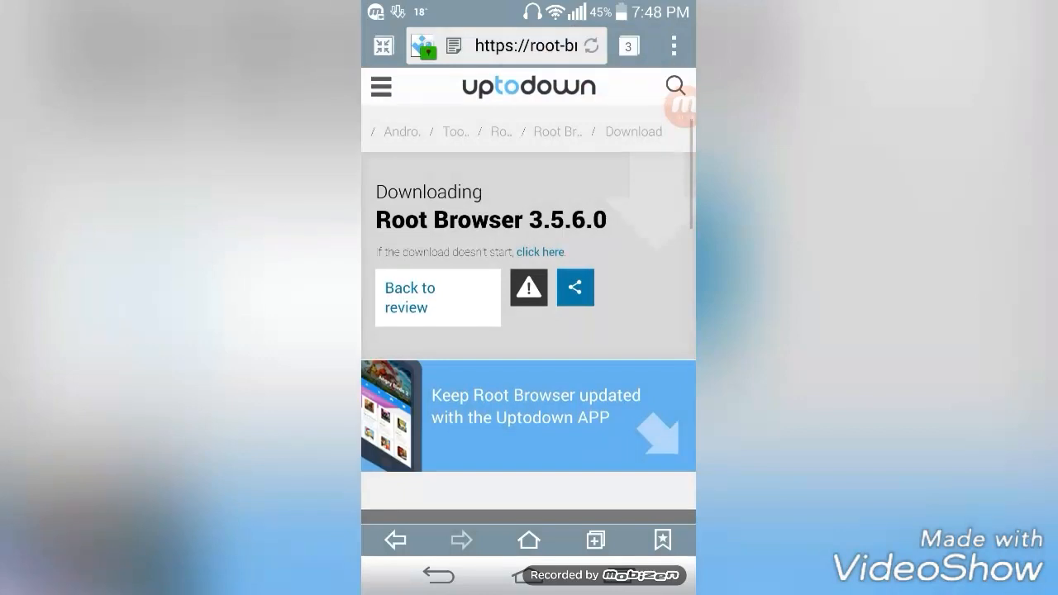
pyautogui.press('Home')
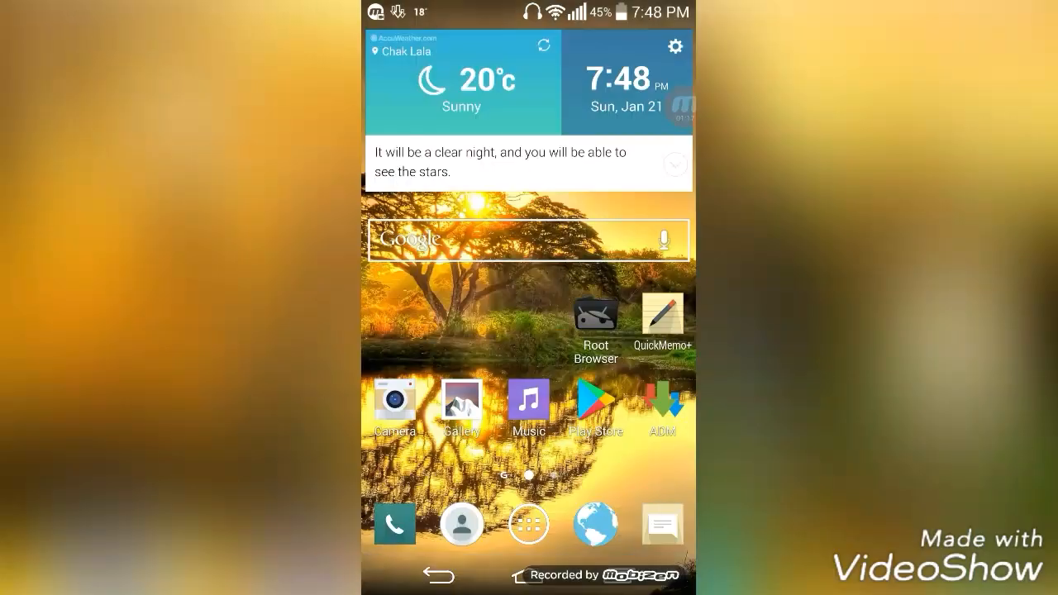
# From ADM's Finished list, launch the downloaded root-browser-3-5-6-0.apk installer
pyautogui.click(661, 406)
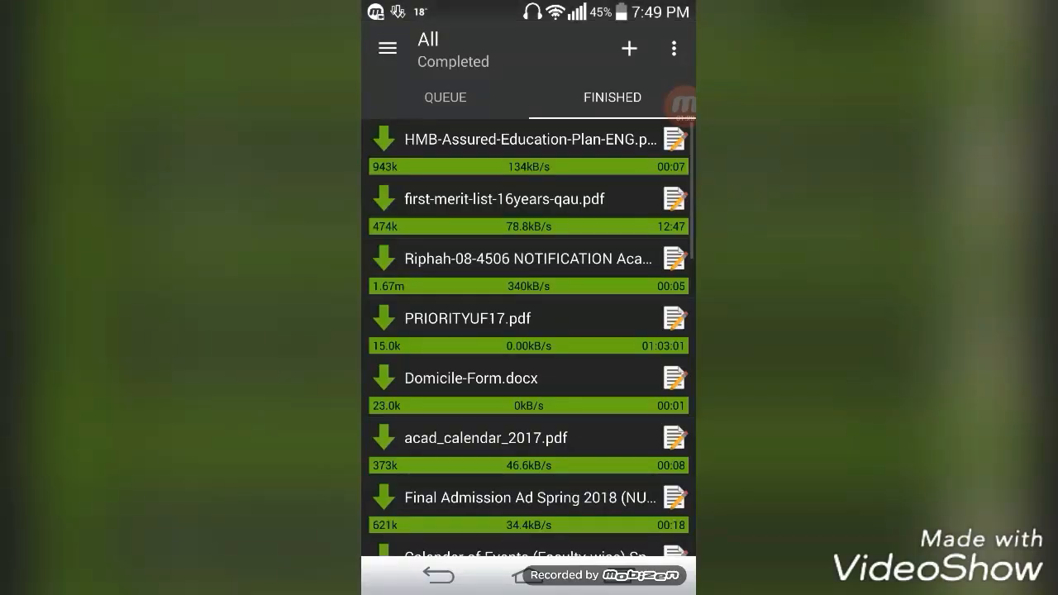
pyautogui.scroll(-3)
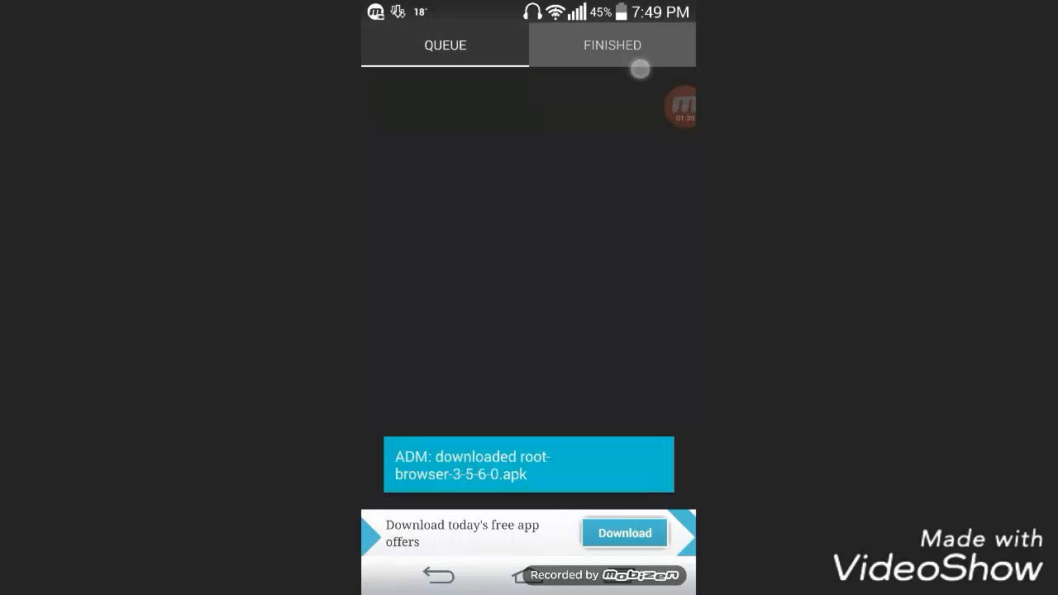
pyautogui.click(611, 46)
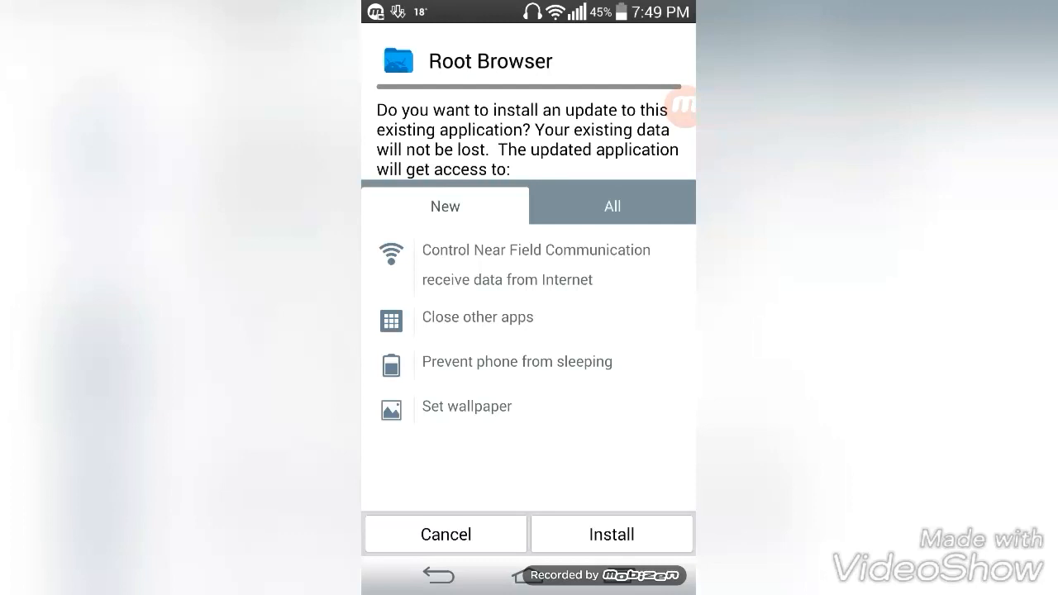
# Install the Root Browser update via the package installer
pyautogui.click(611, 534)
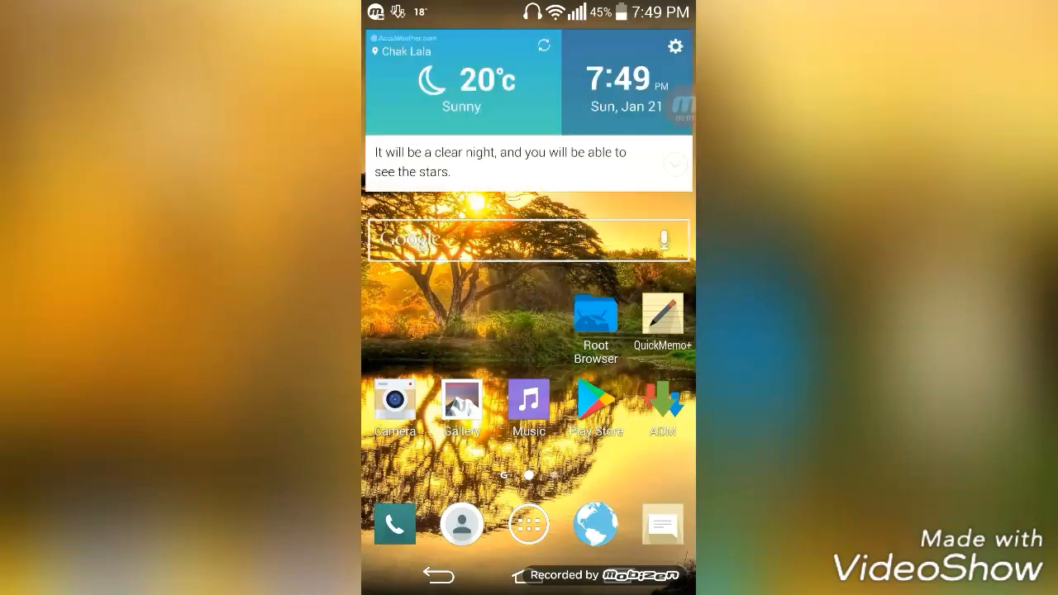
# Launch Root Browser and allow root access in the KingRoot authorization dialog
pyautogui.click(595, 317)
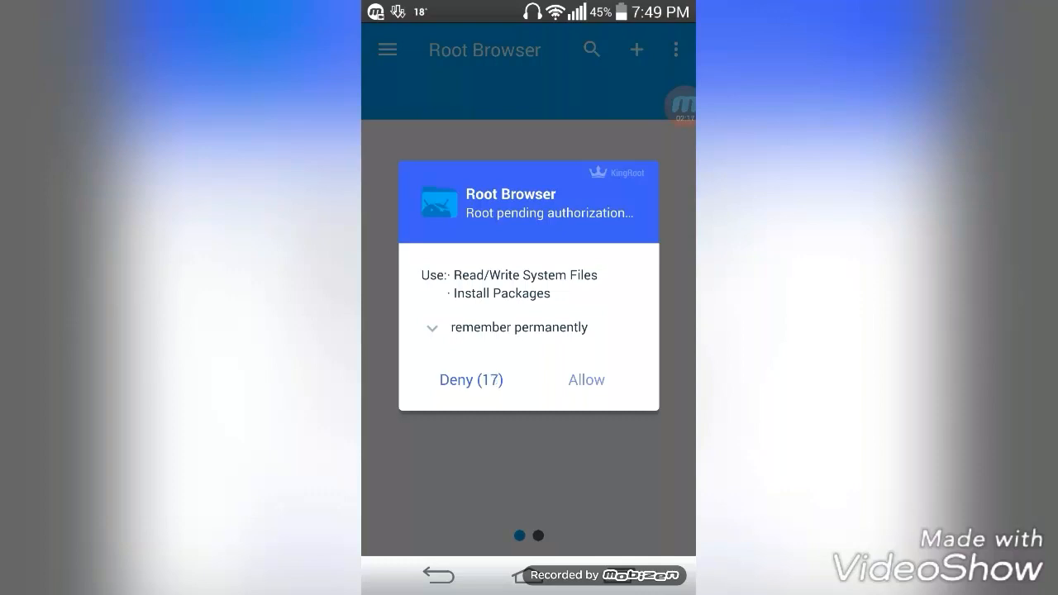
pyautogui.click(585, 379)
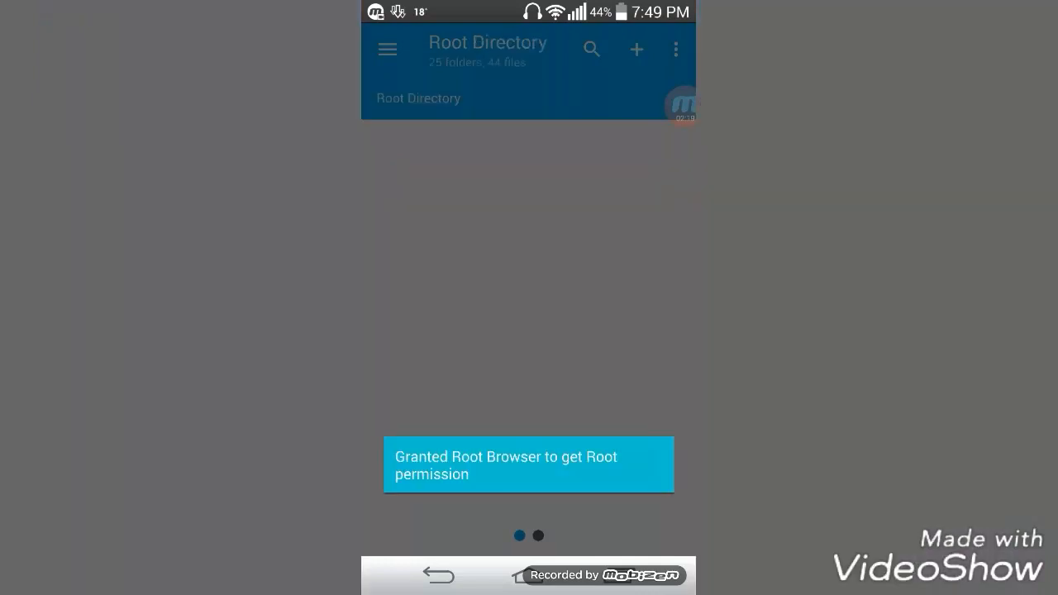